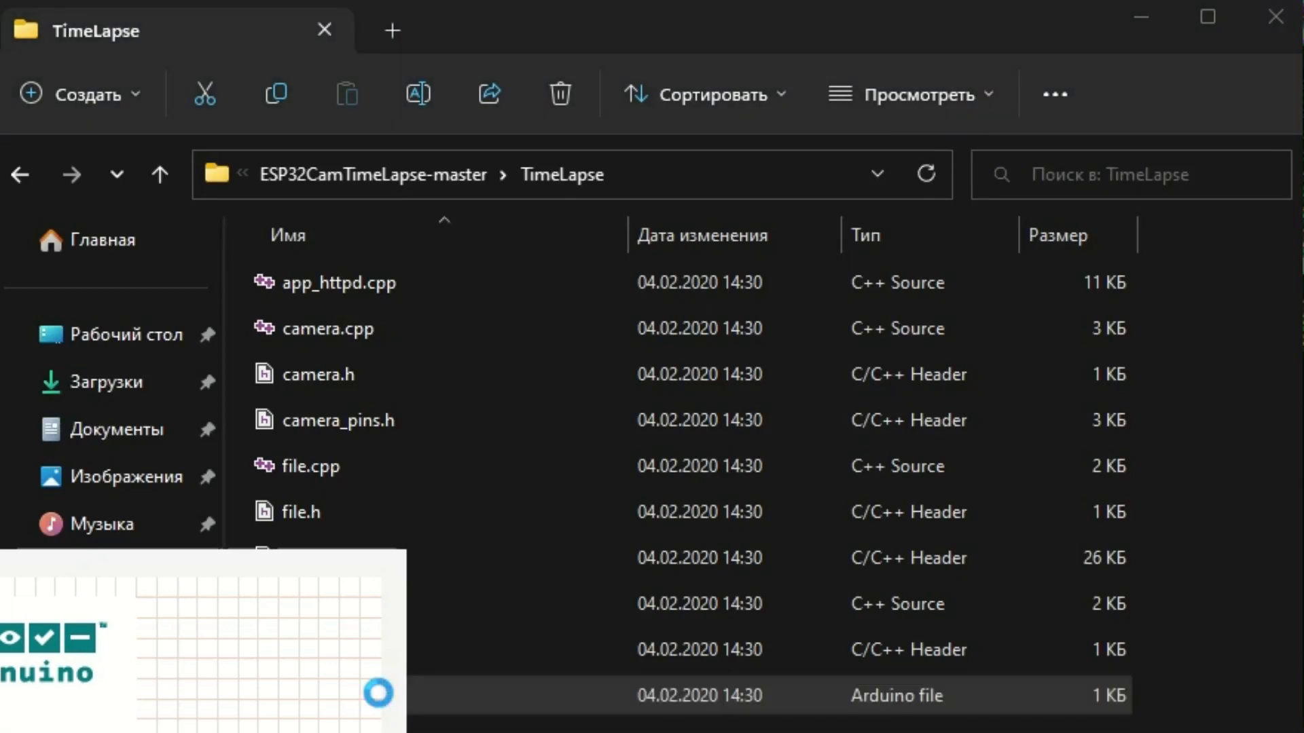
Step: Open the TimeLapse sketch from the ESP32CamTimeLapse-master folder in Arduino IDE
double_click(652, 696)
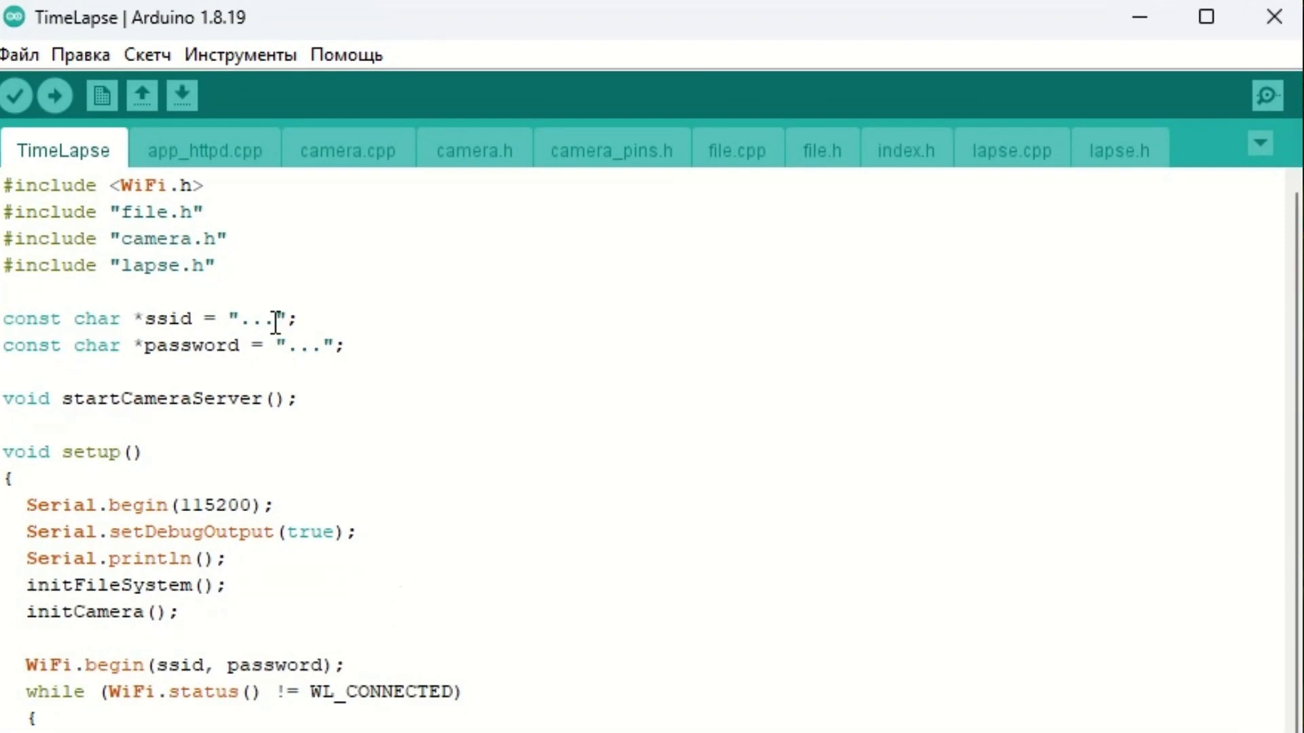
Step: Replace the placeholder ssid and password with your Wi-Fi network credentials
double_click(258, 319)
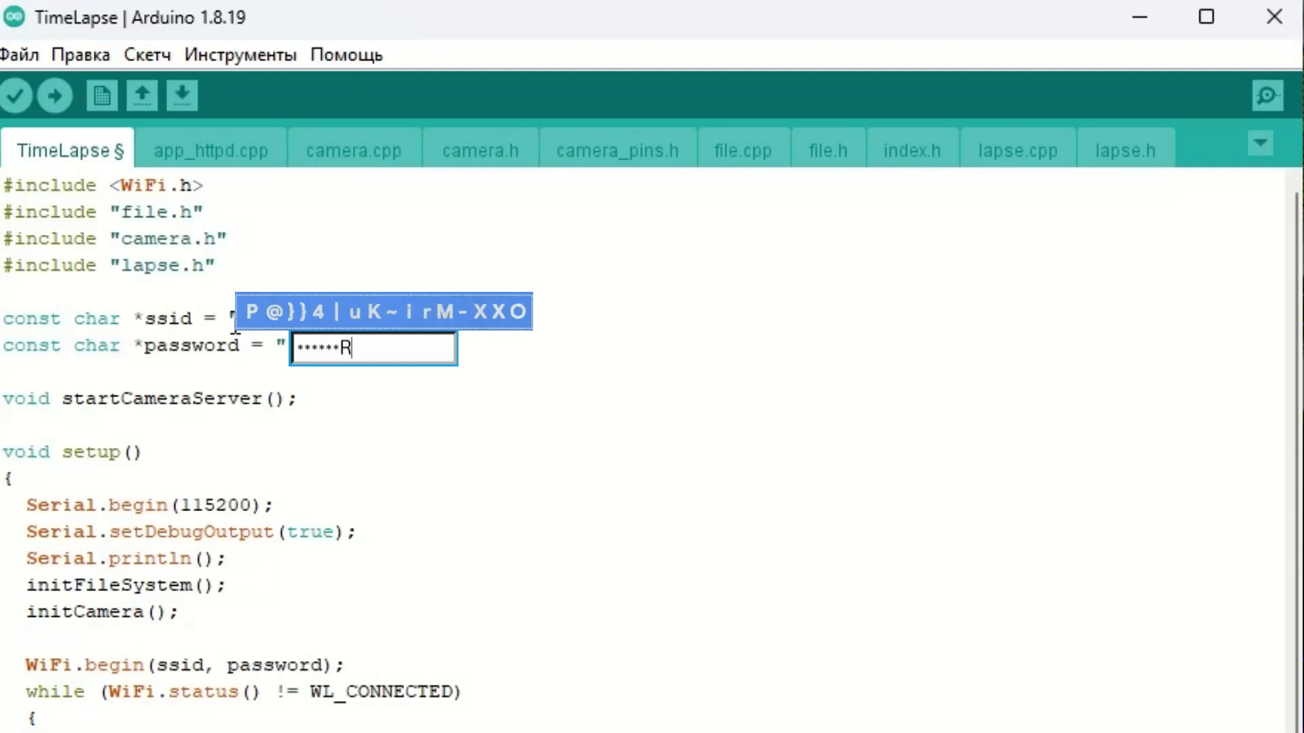
left_click(241, 55)
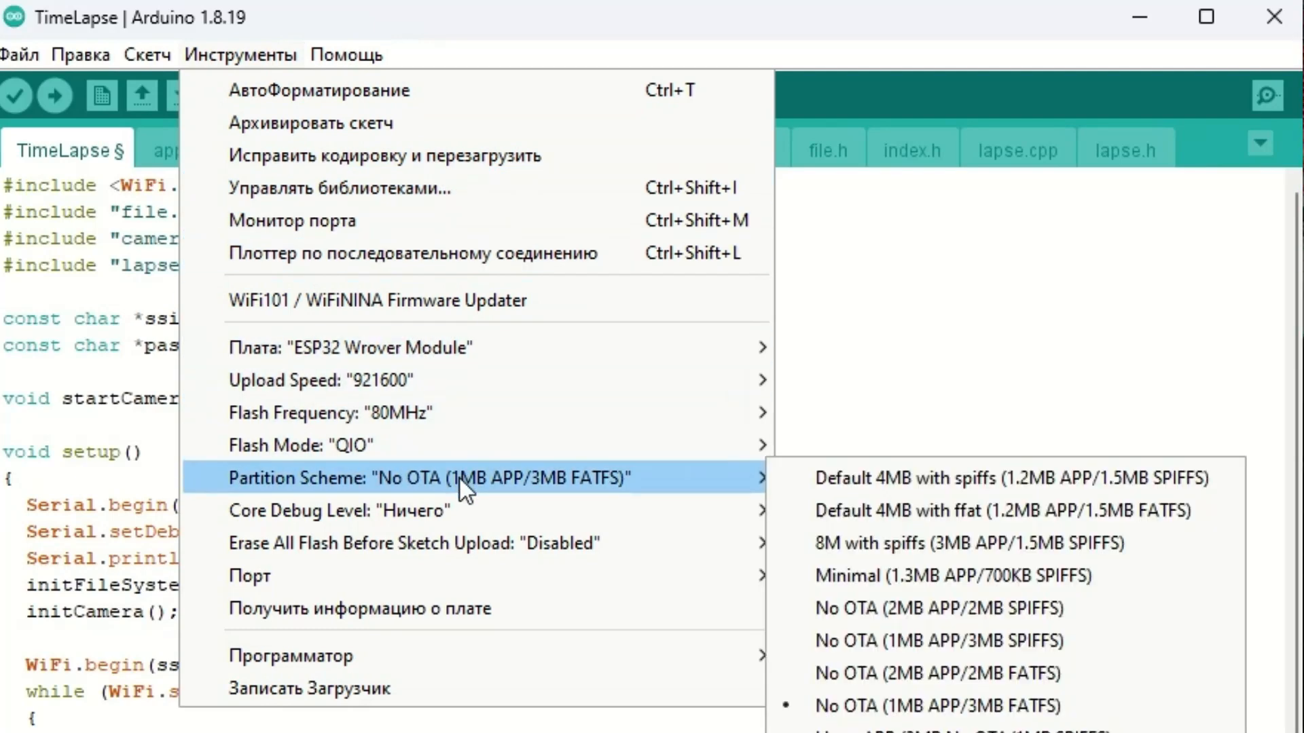
mouse_move(937, 706)
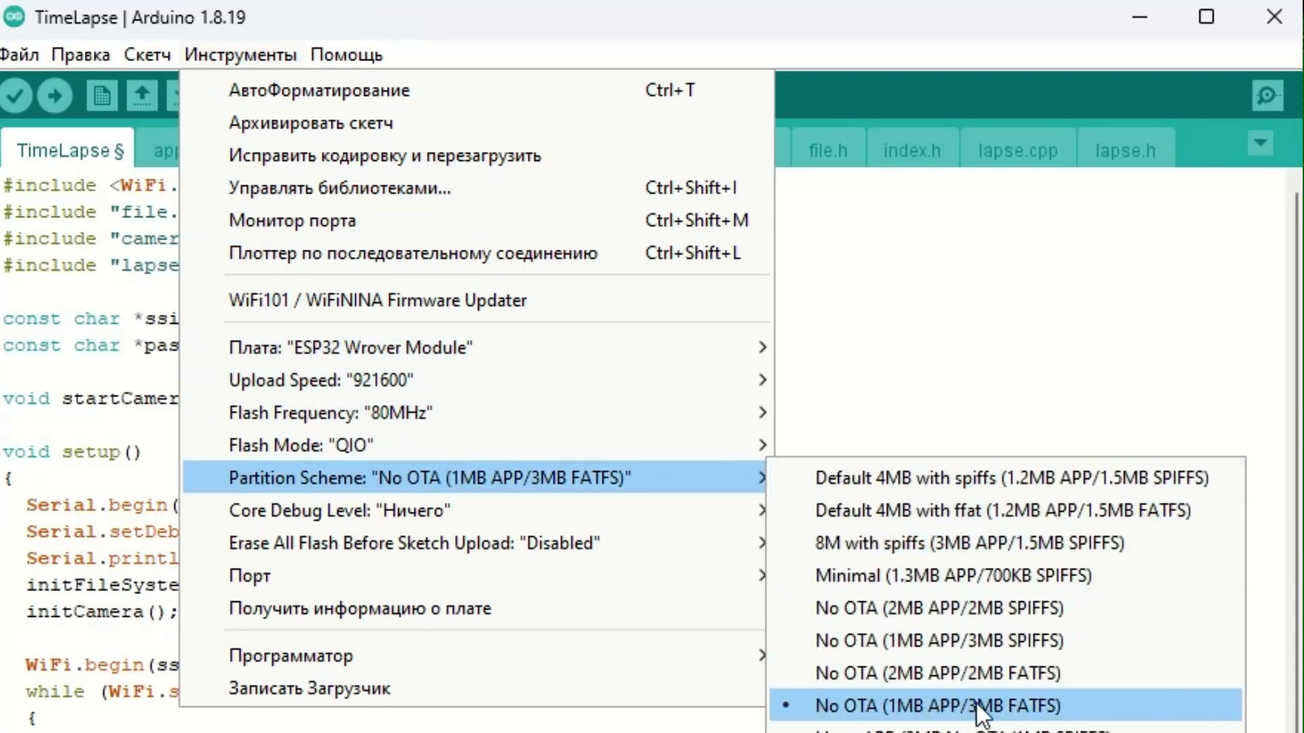
Step: Set the ESP32 Wrover Module partition scheme to No OTA (1MB APP/3MB FATFS)
left_click(940, 707)
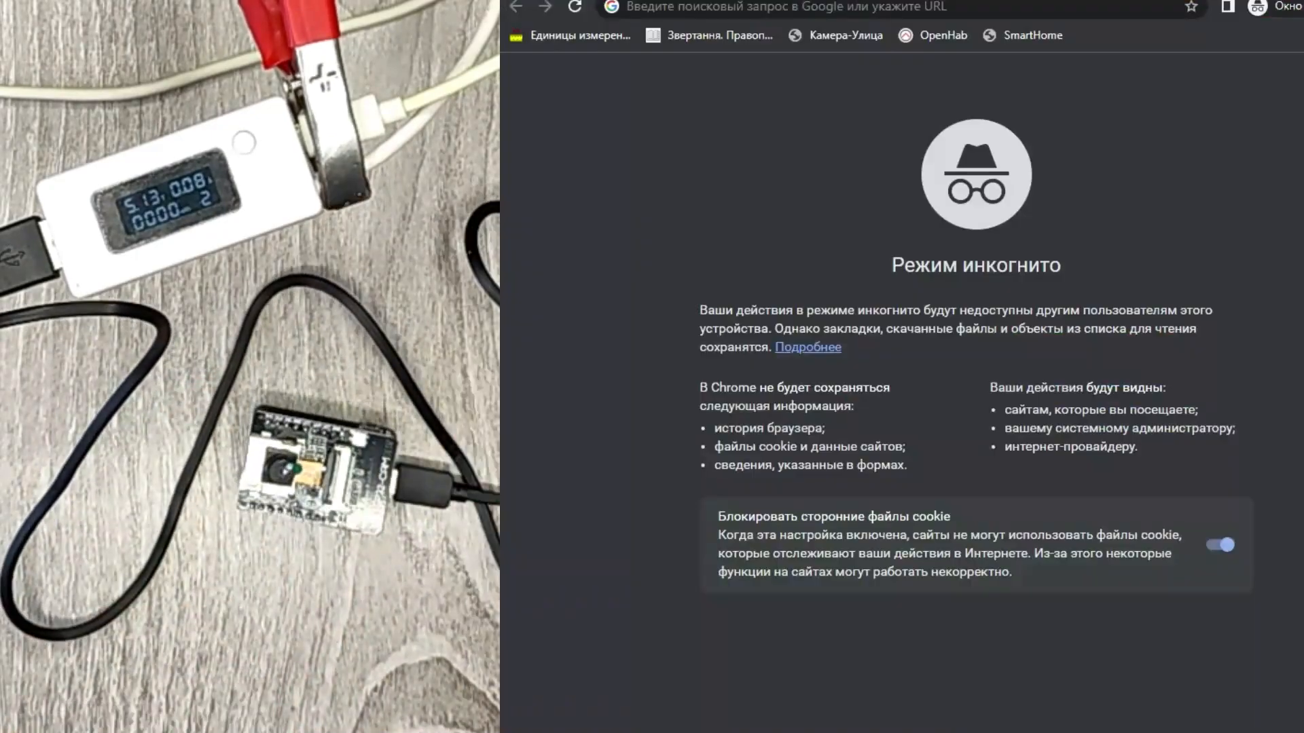
left_click(831, 7)
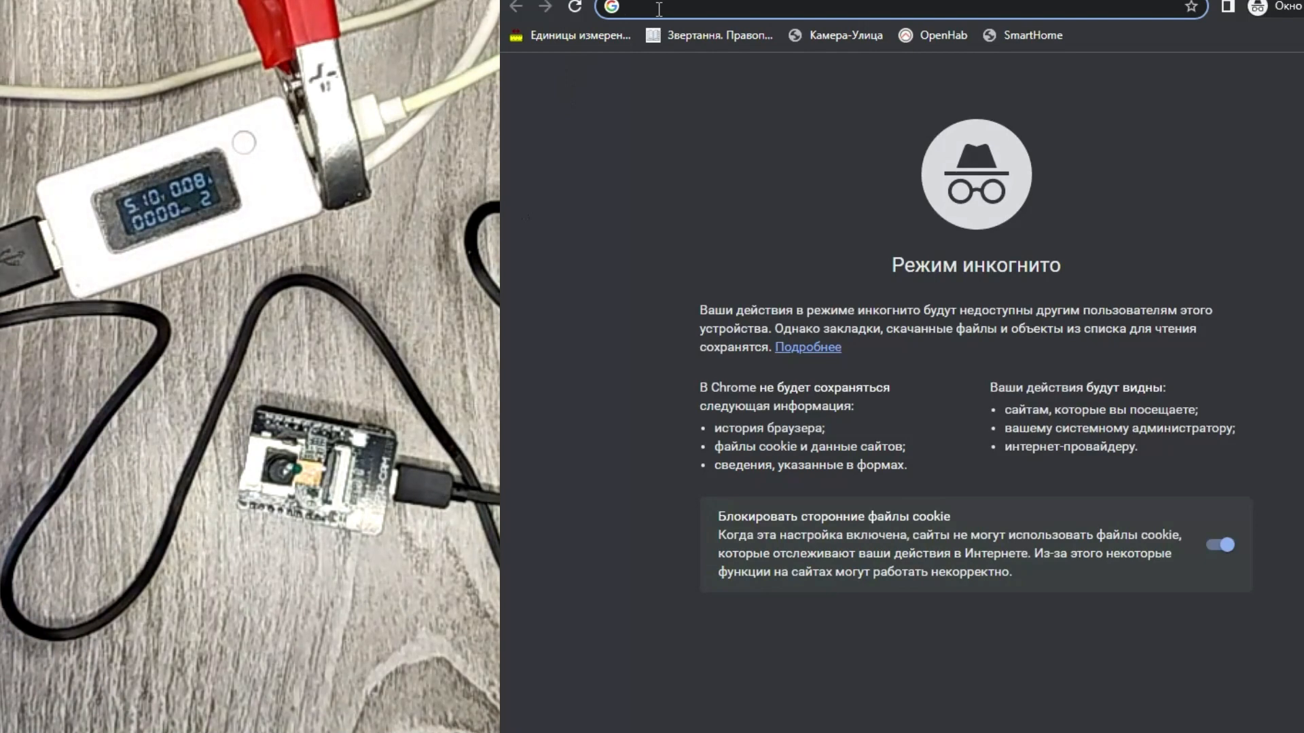
type("http://192.168.0.252/")
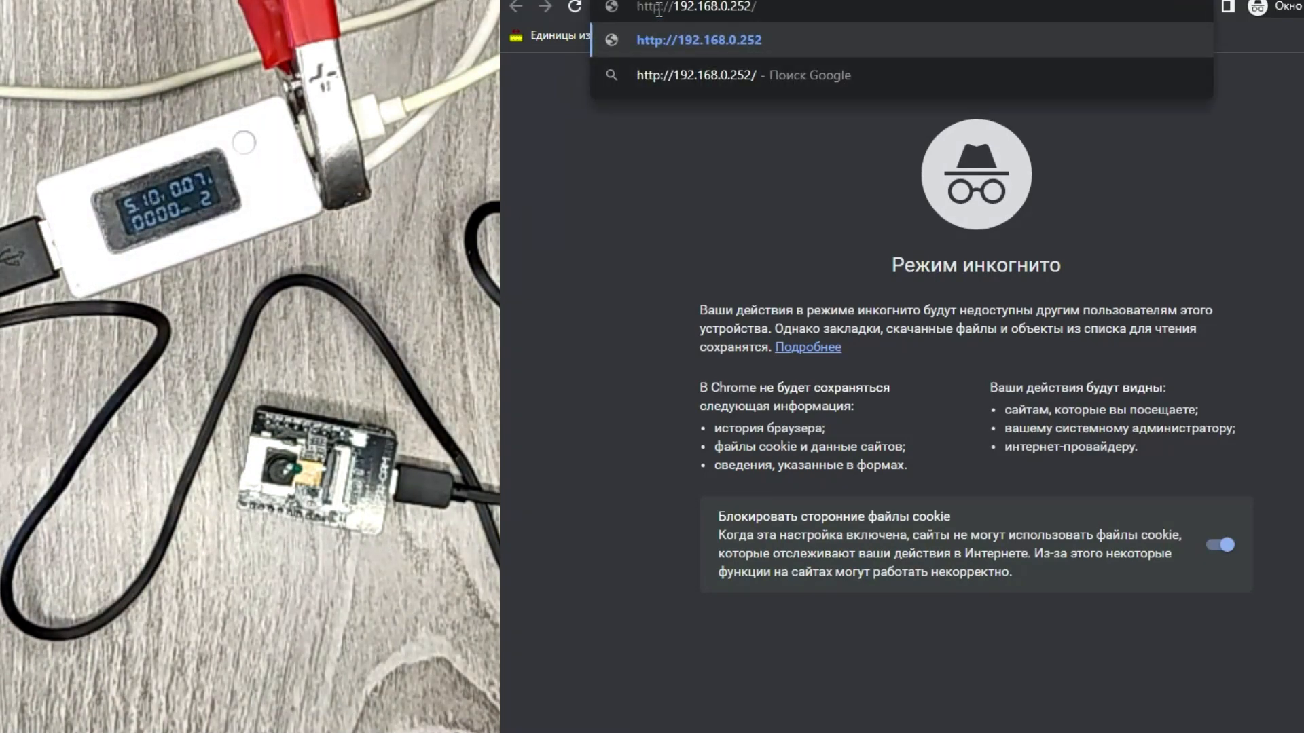
key("Return")
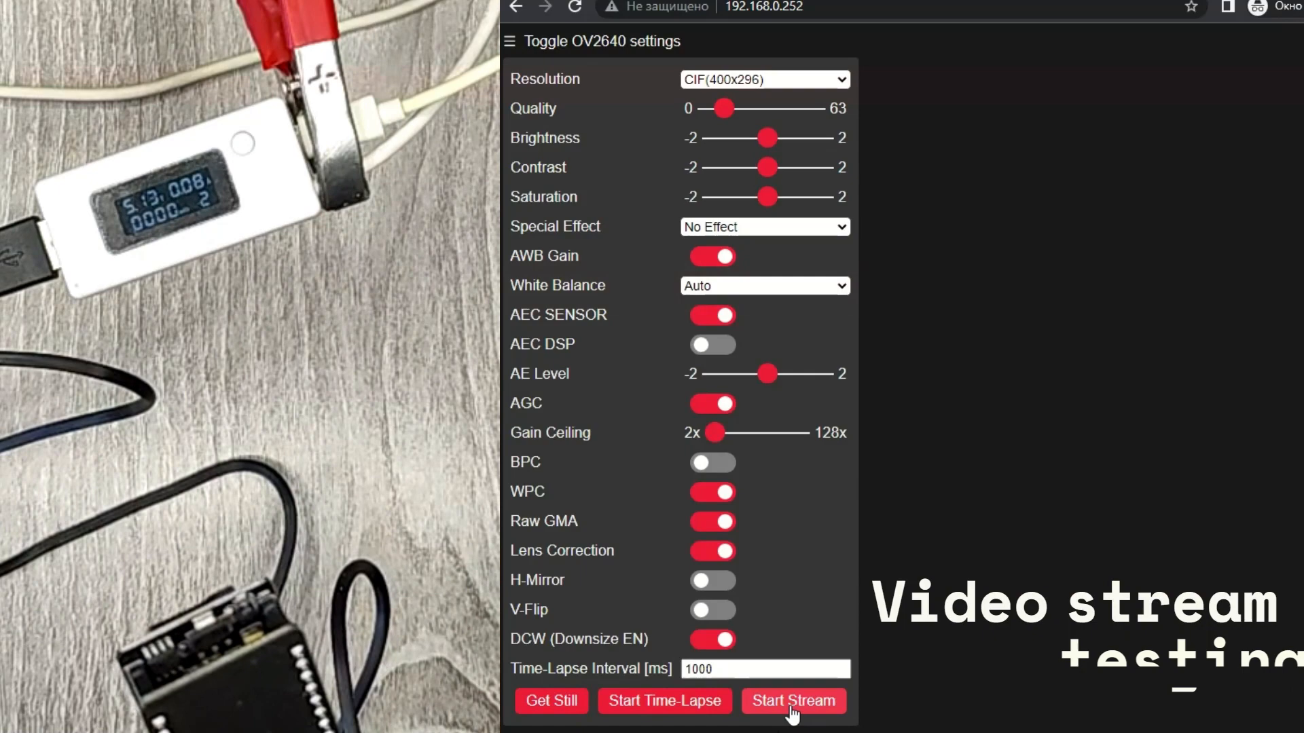
left_click(792, 701)
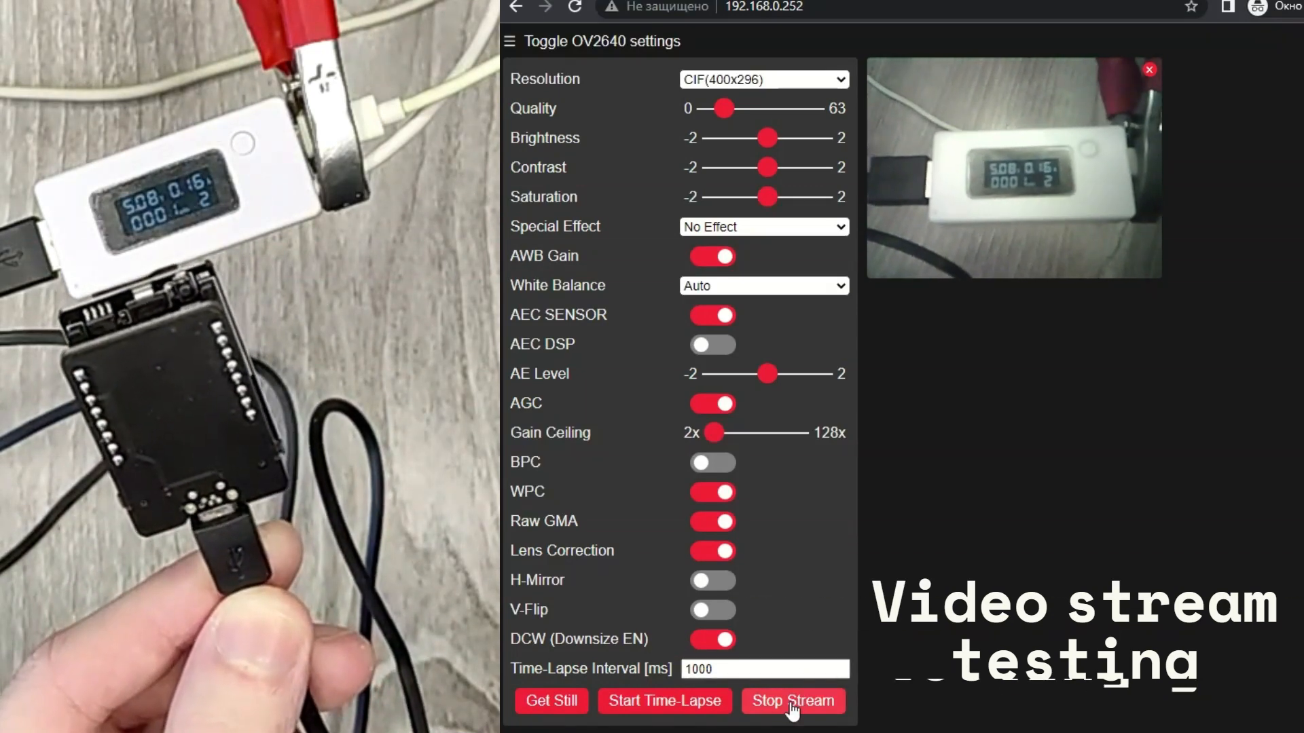
left_click(792, 701)
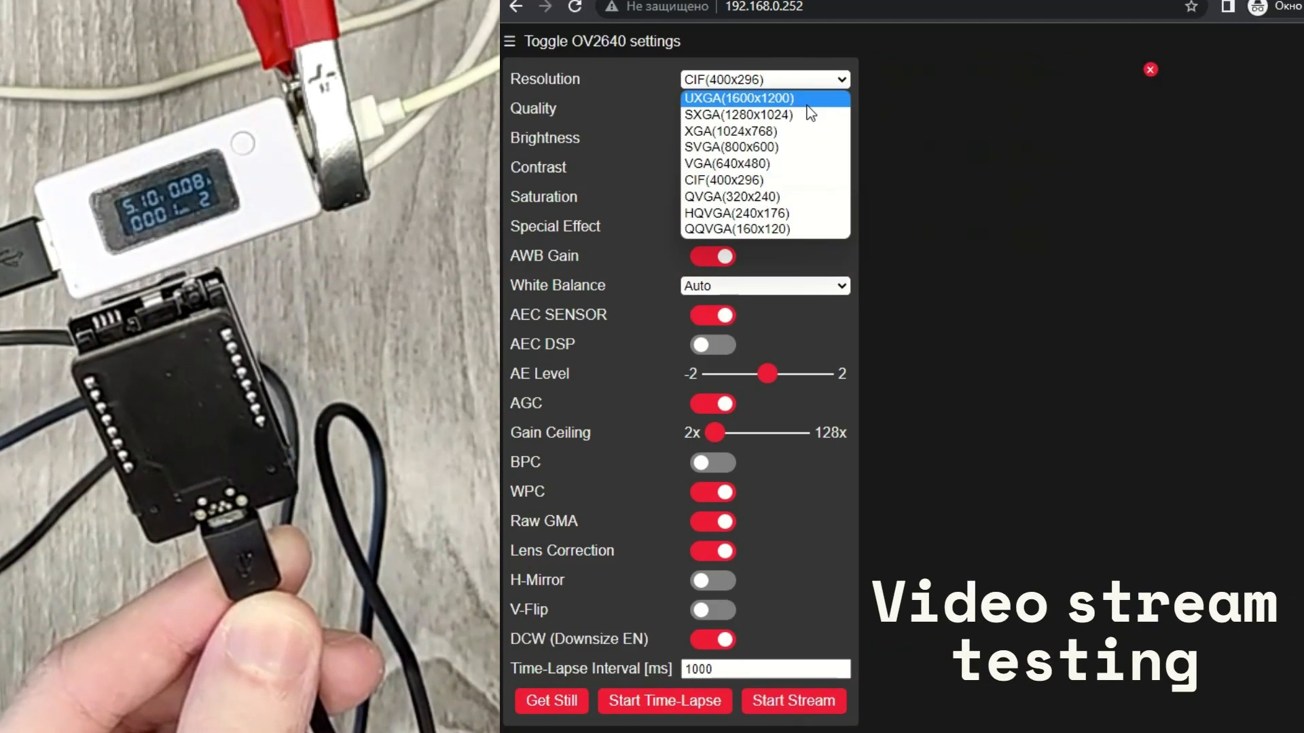
Step: Set resolution to UXGA(1600x1200), then start and stop the live stream
left_click(745, 98)
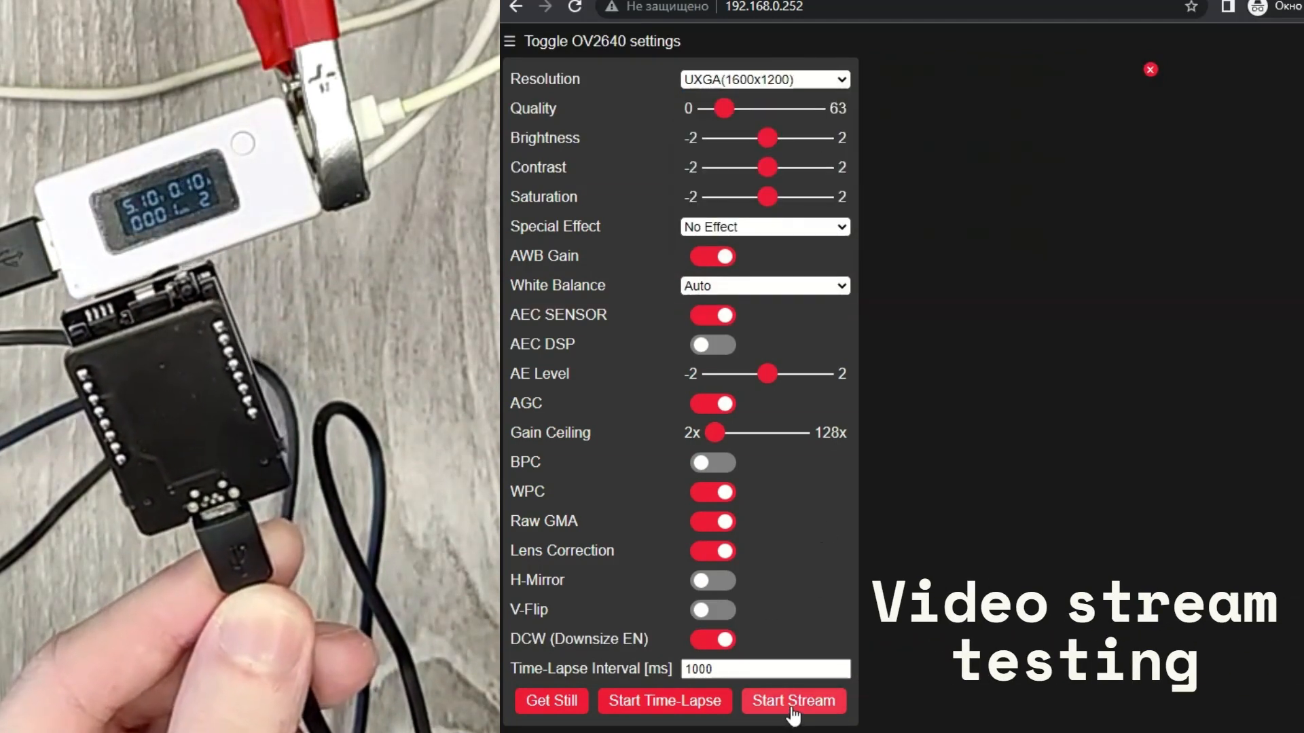
left_click(792, 700)
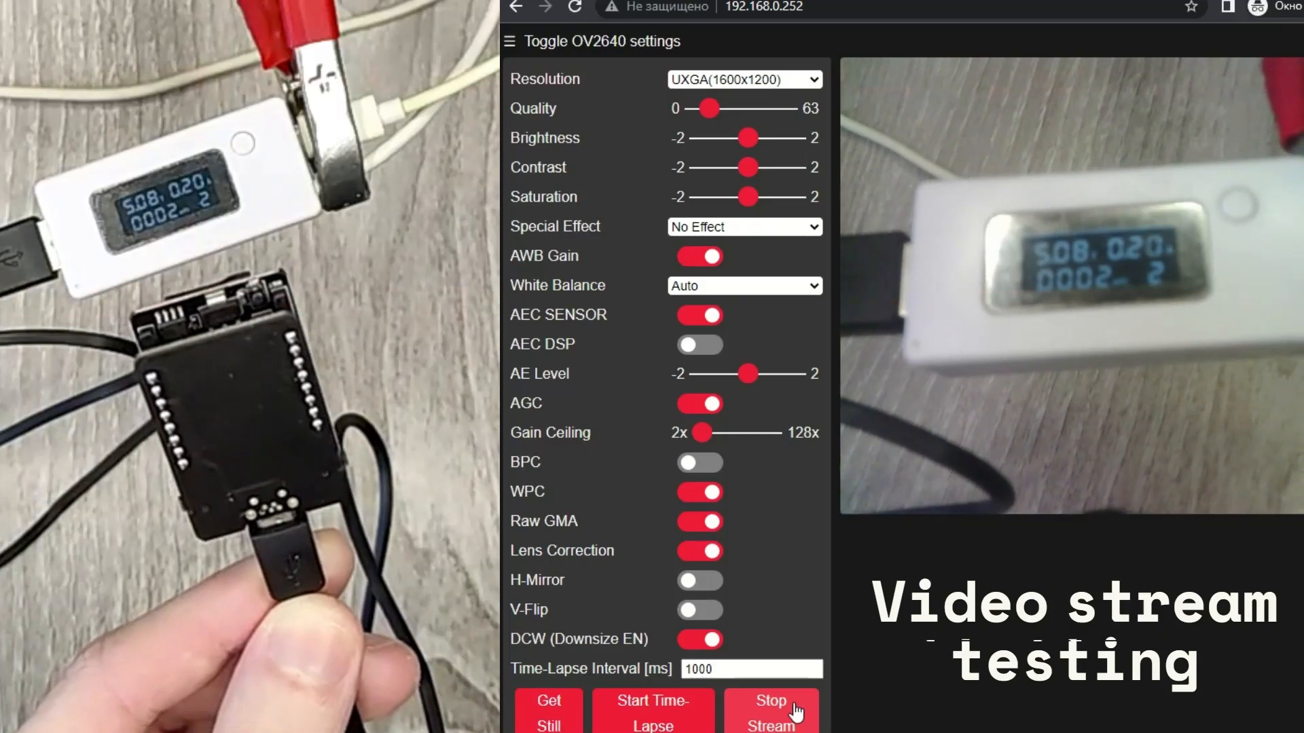
left_click(769, 711)
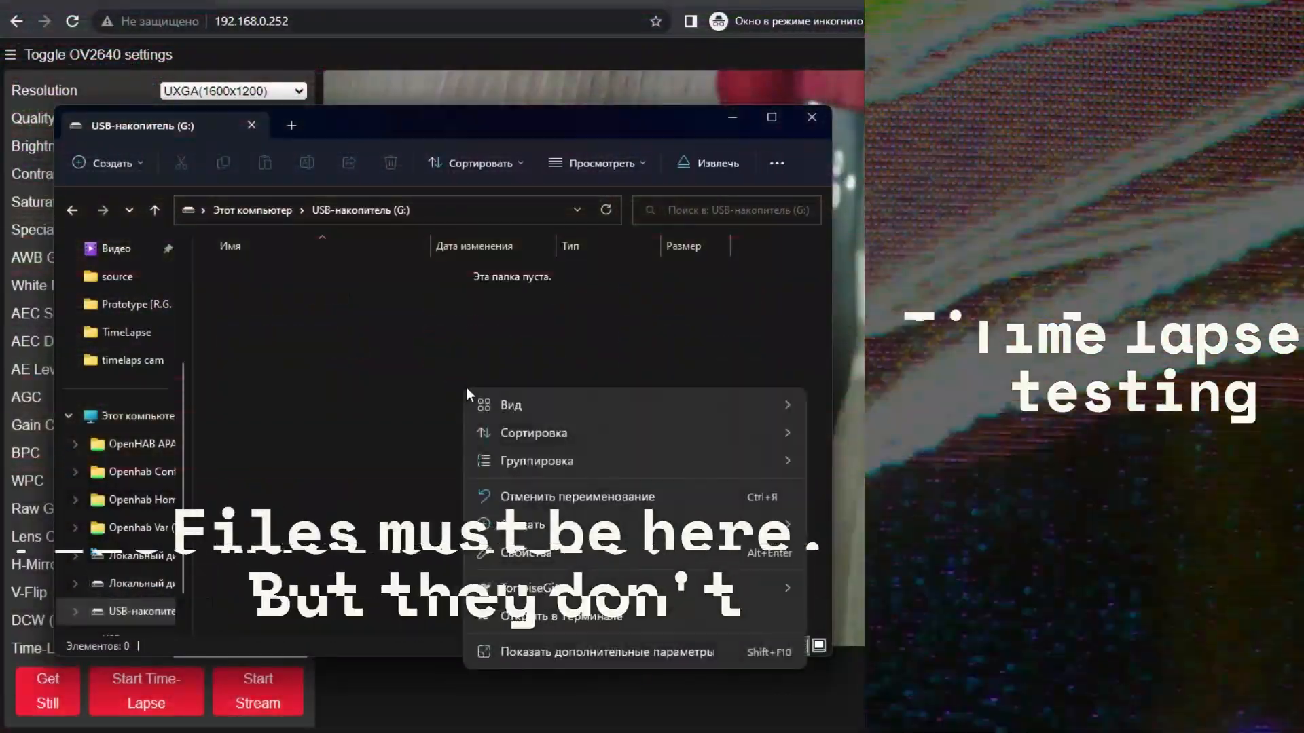
Step: Show the empty contents of USB drive (G:) in File Explorer
left_click(284, 412)
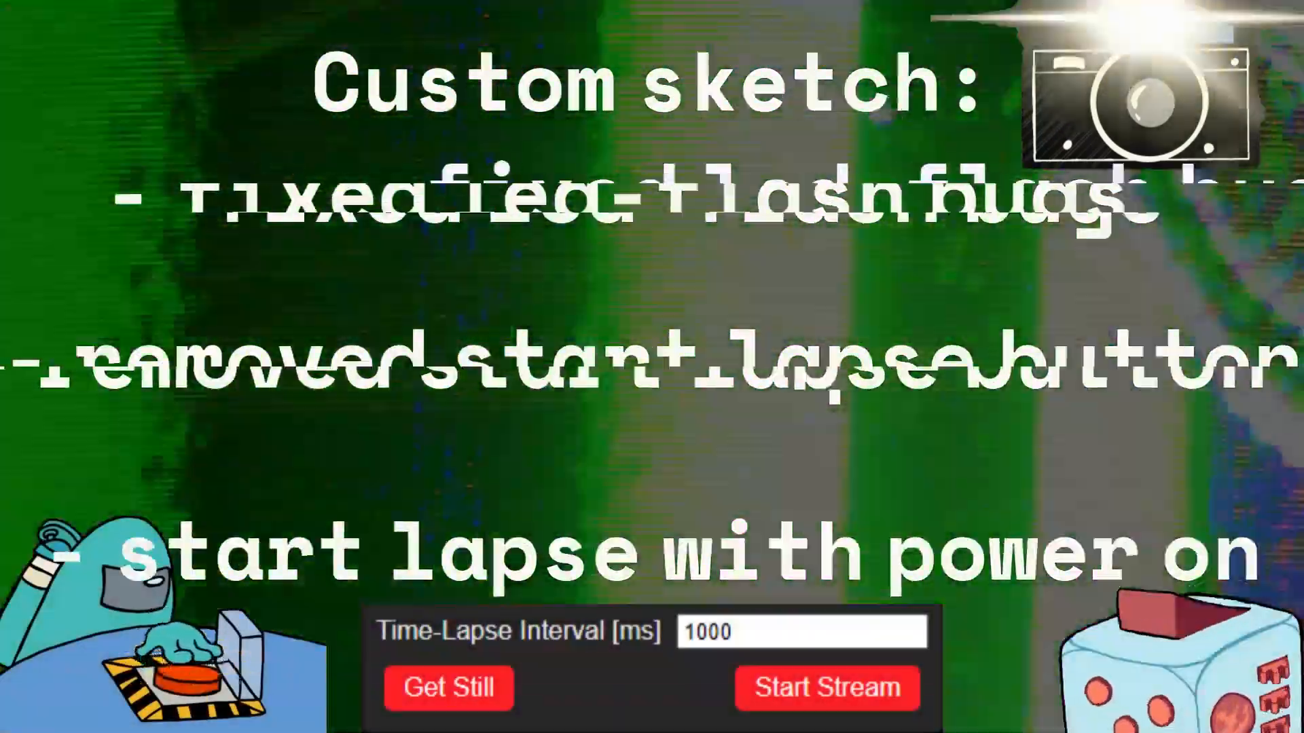
left_click(826, 689)
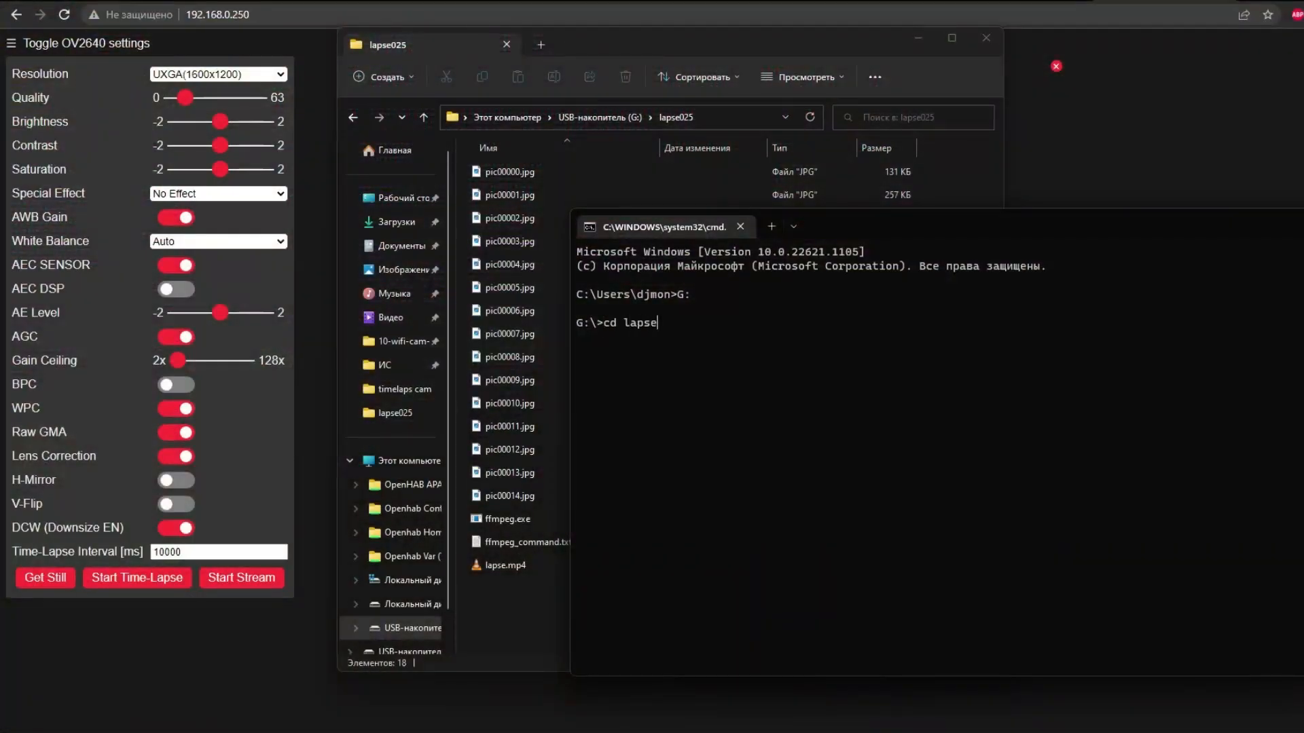
Step: Open ffmpeg_command.txt from the lapse025 folder in Notepad
left_click(529, 542)
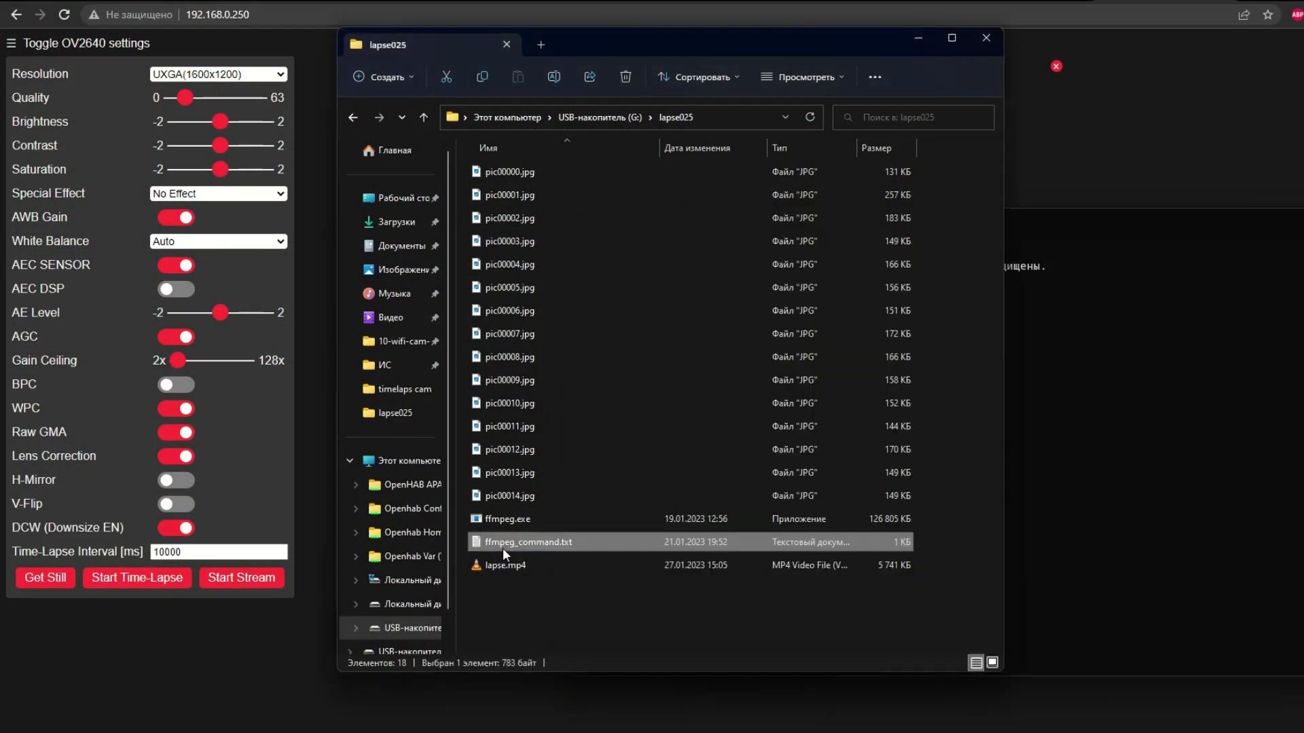
double_click(529, 541)
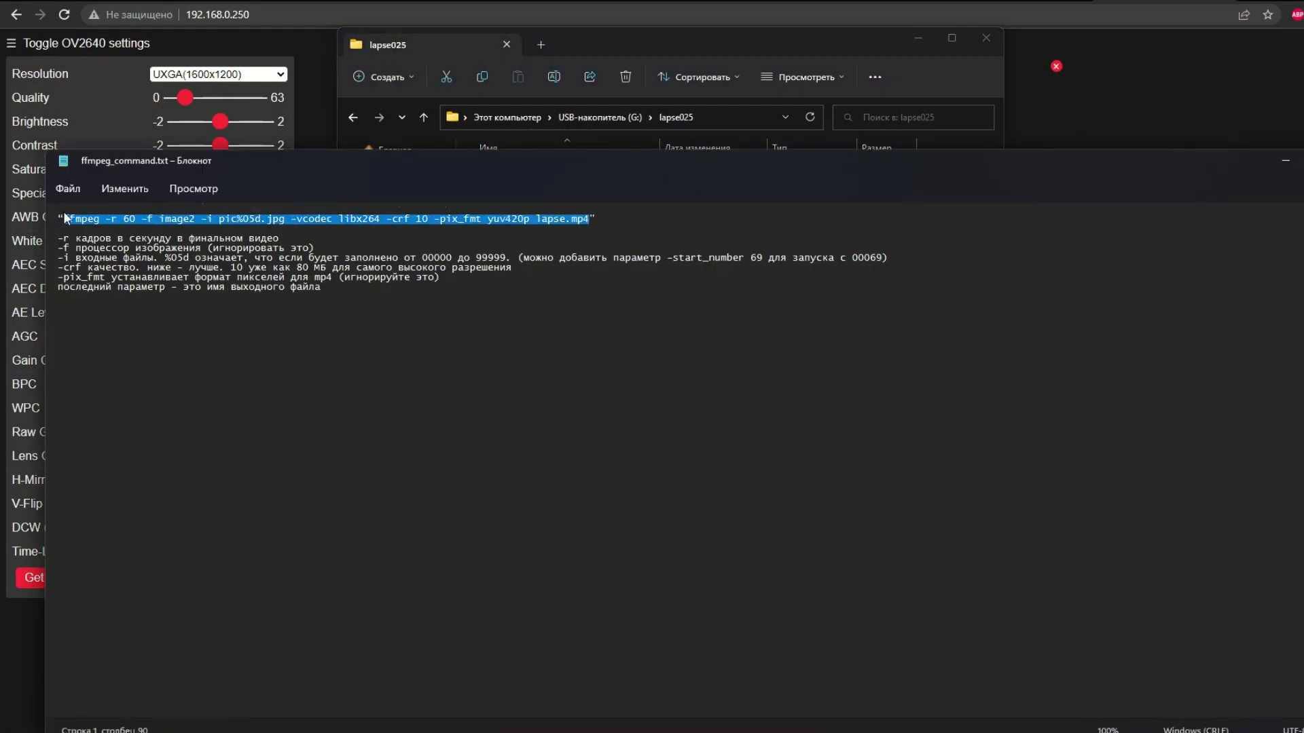